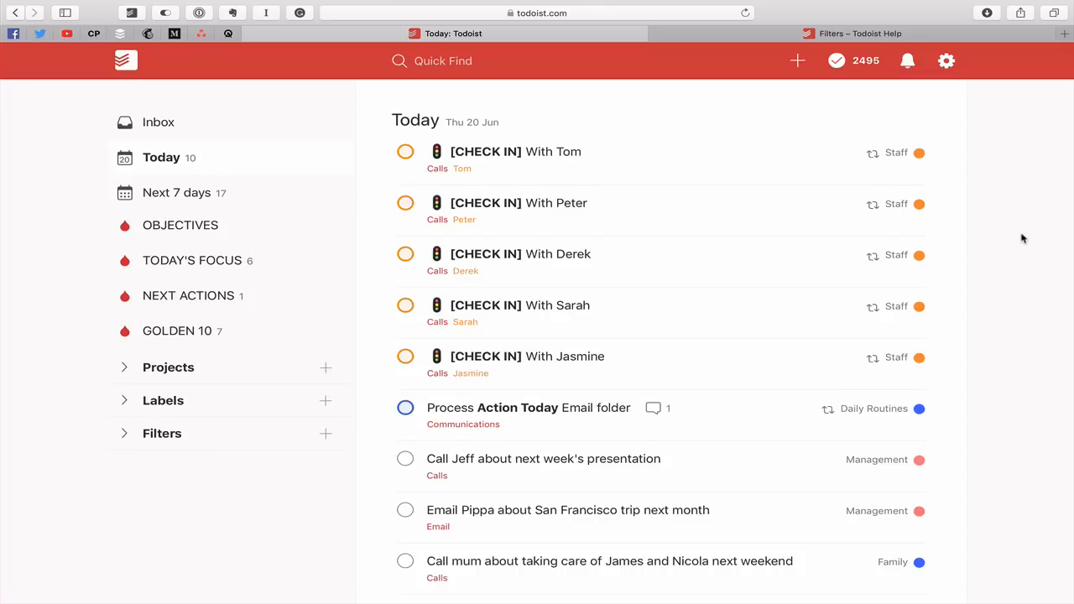
mouse_move(641, 118)
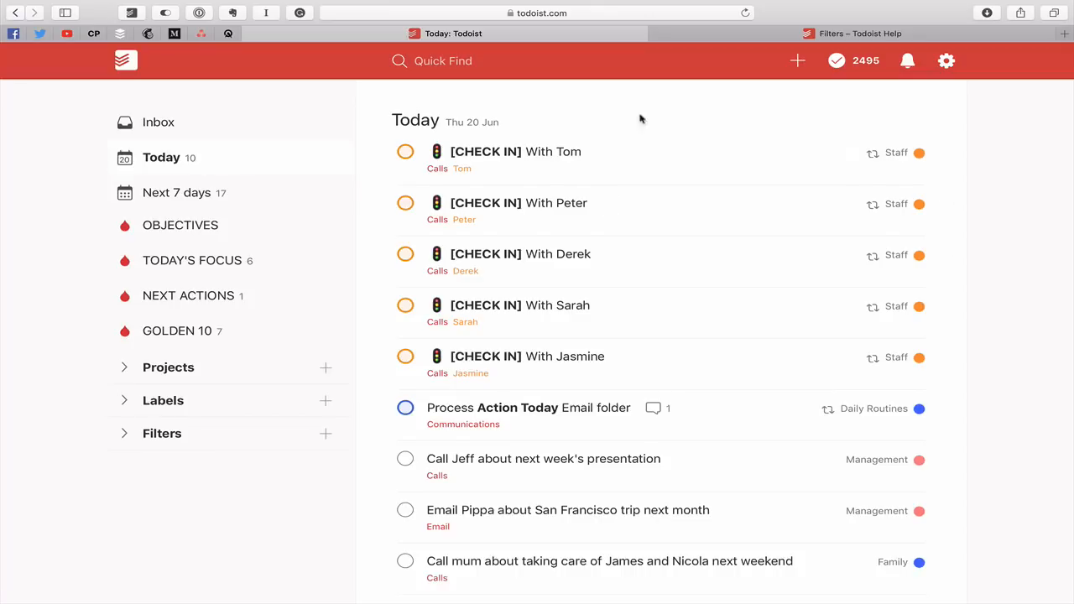
mouse_move(717, 412)
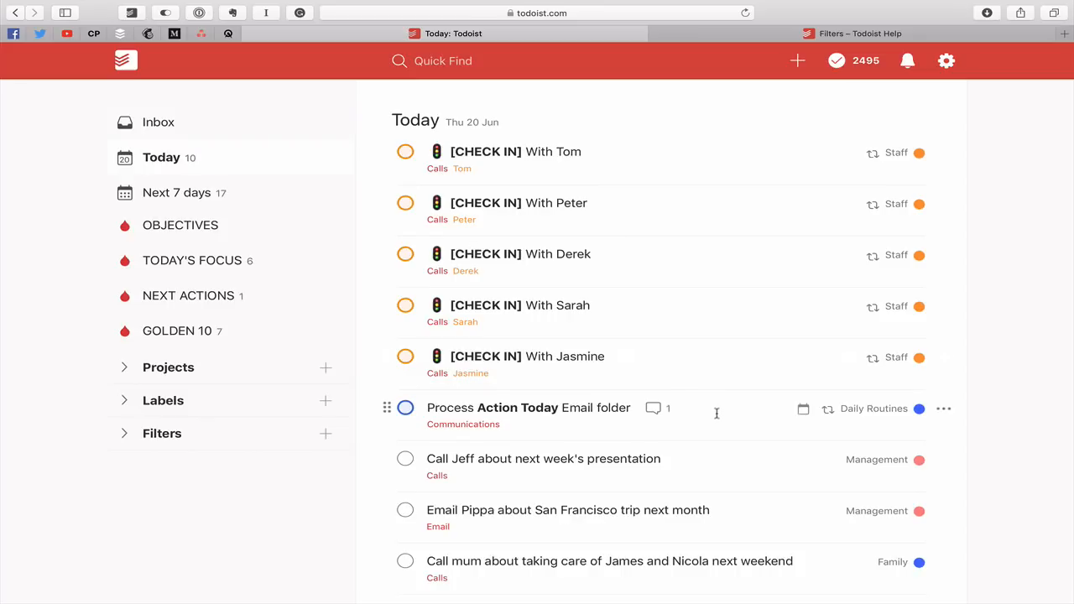
mouse_move(990, 399)
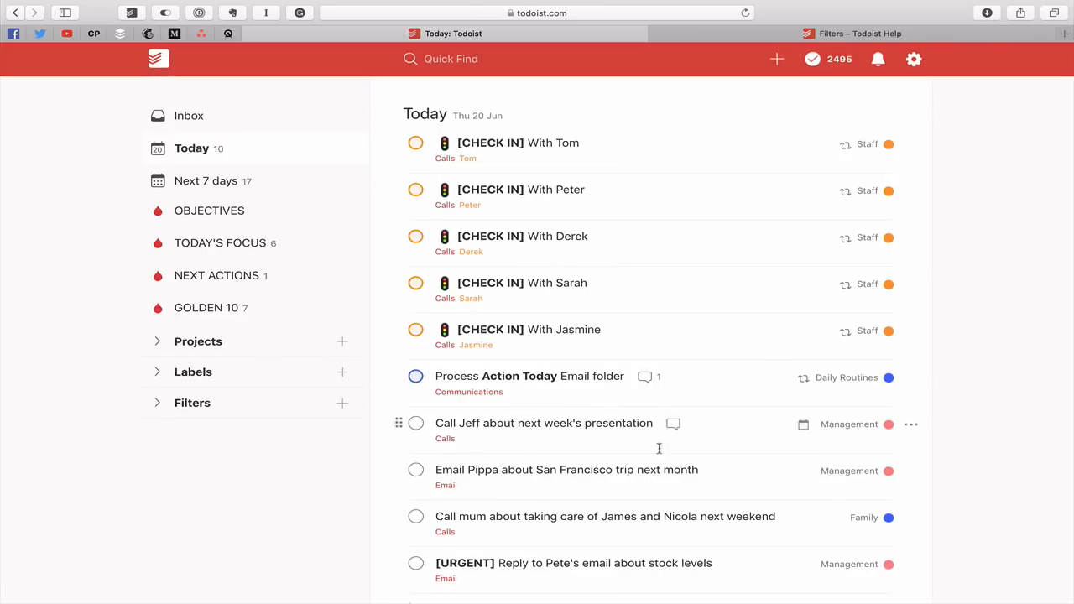
scroll(down, 3)
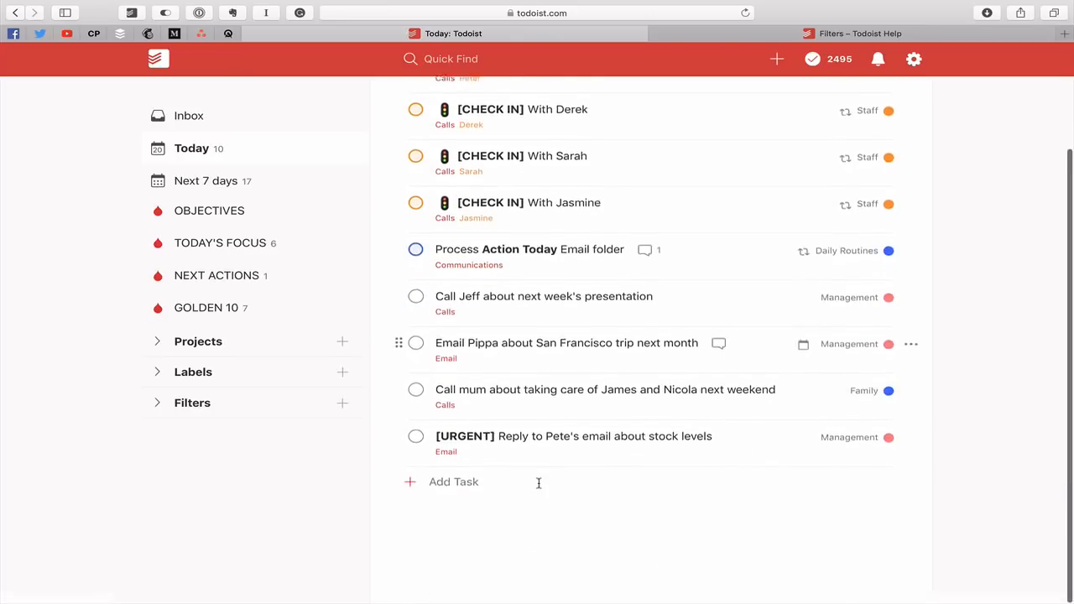
scroll(up, 3)
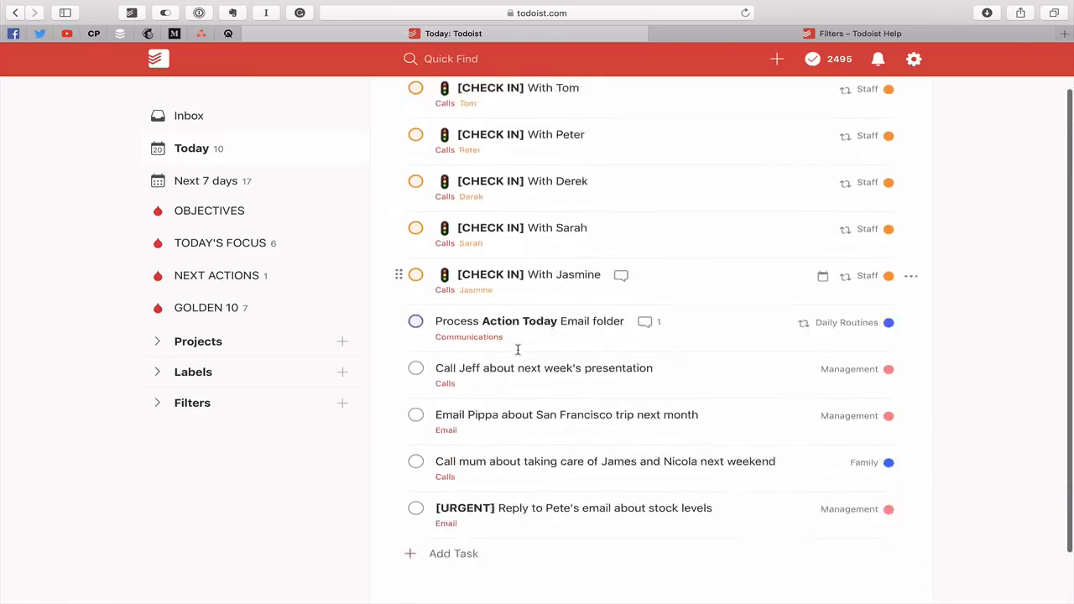
scroll(up, 3)
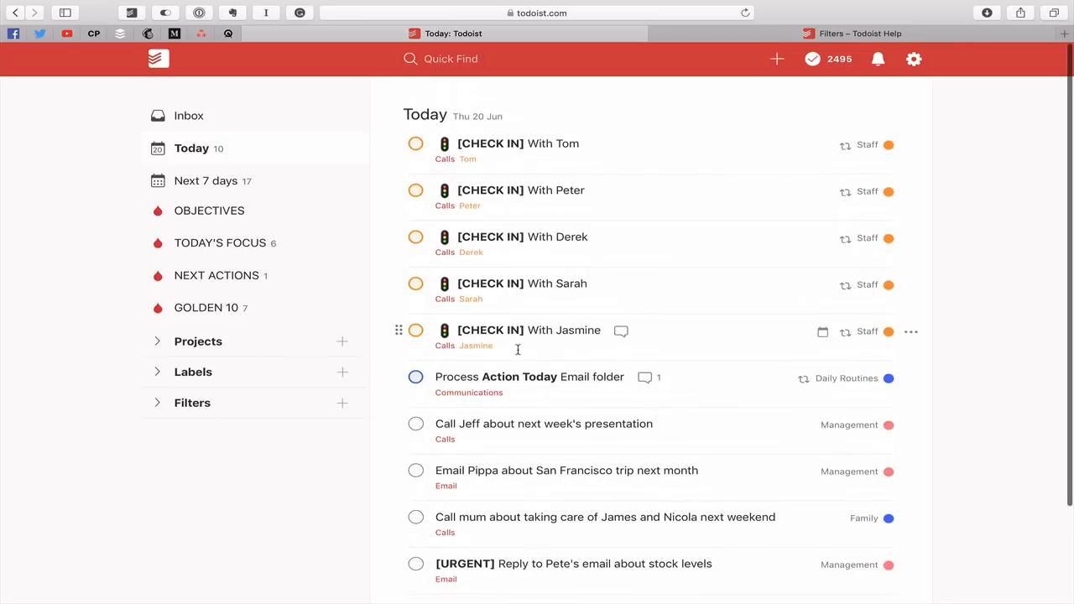
mouse_move(984, 304)
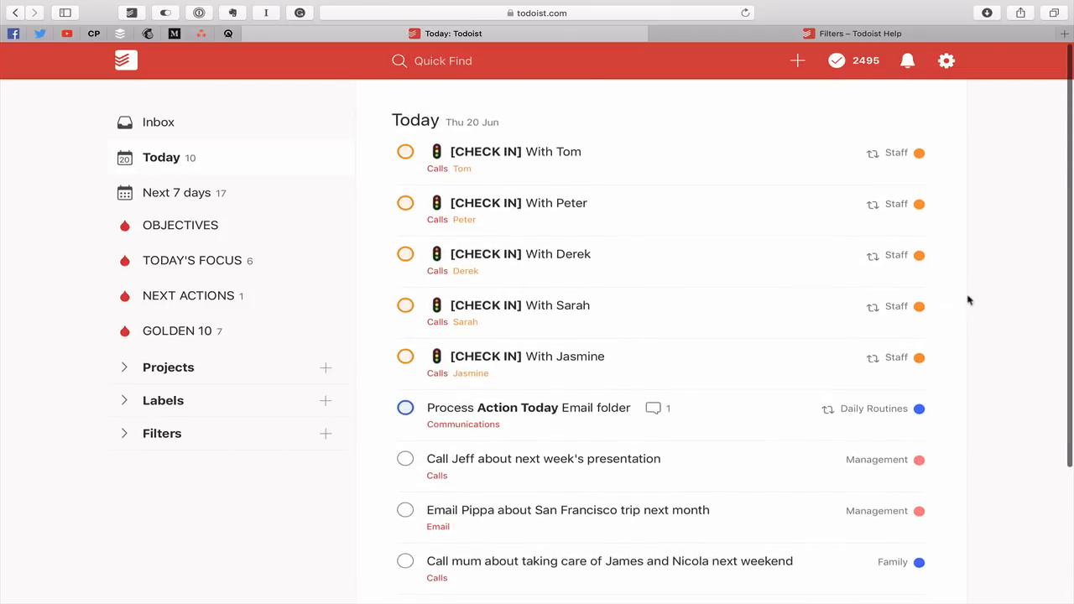
mouse_move(468, 561)
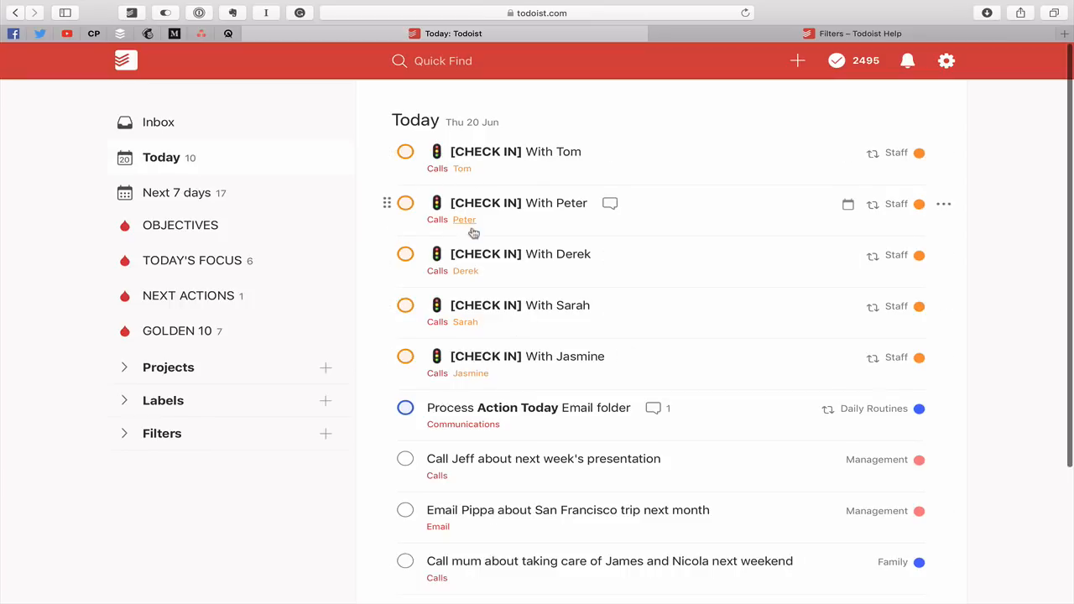
mouse_move(1012, 379)
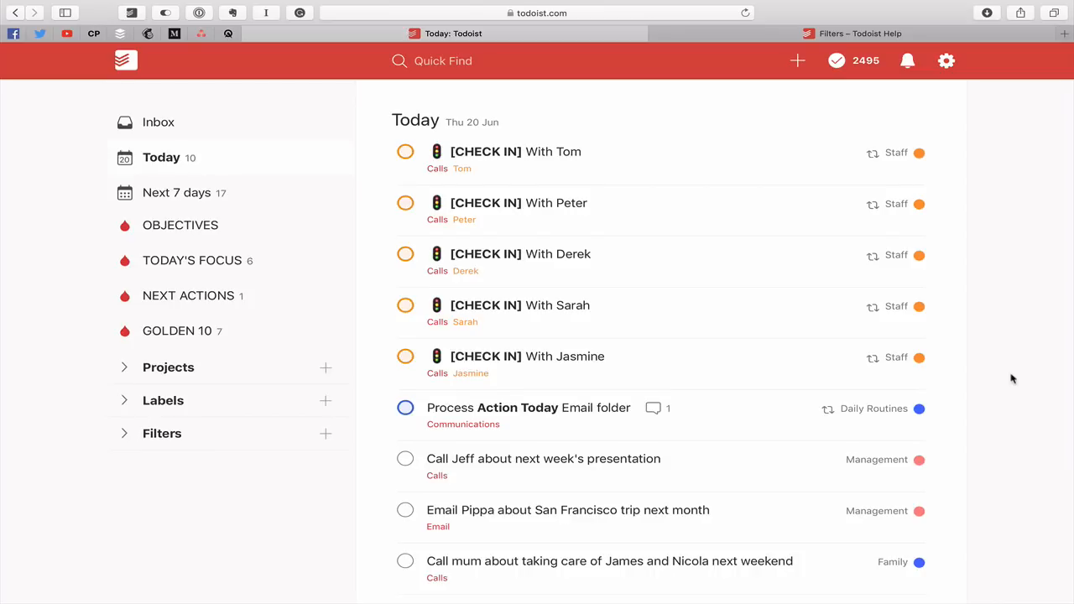
mouse_move(995, 412)
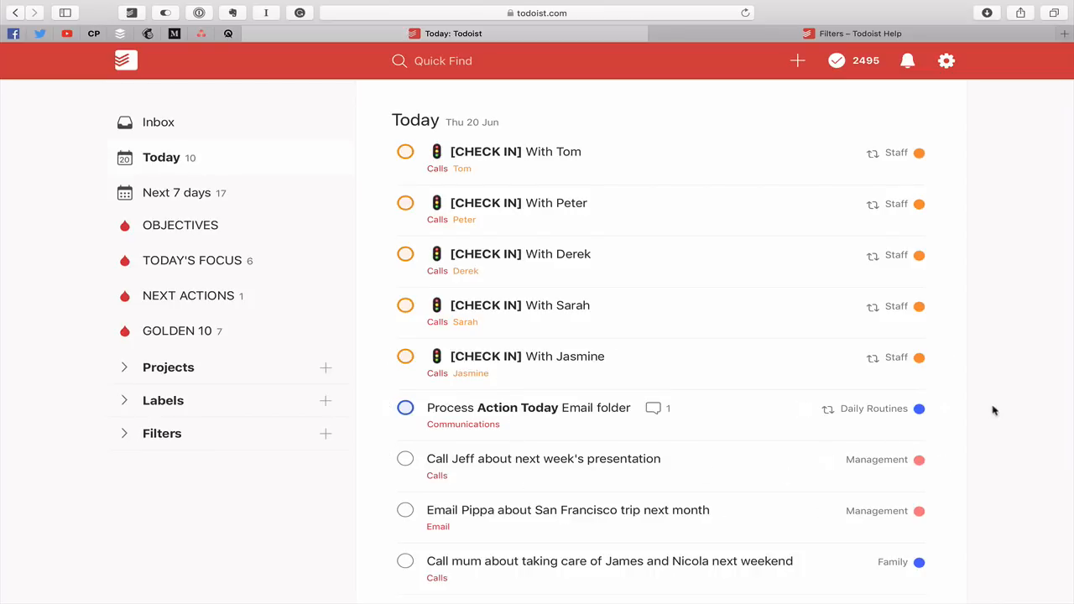
mouse_move(428, 267)
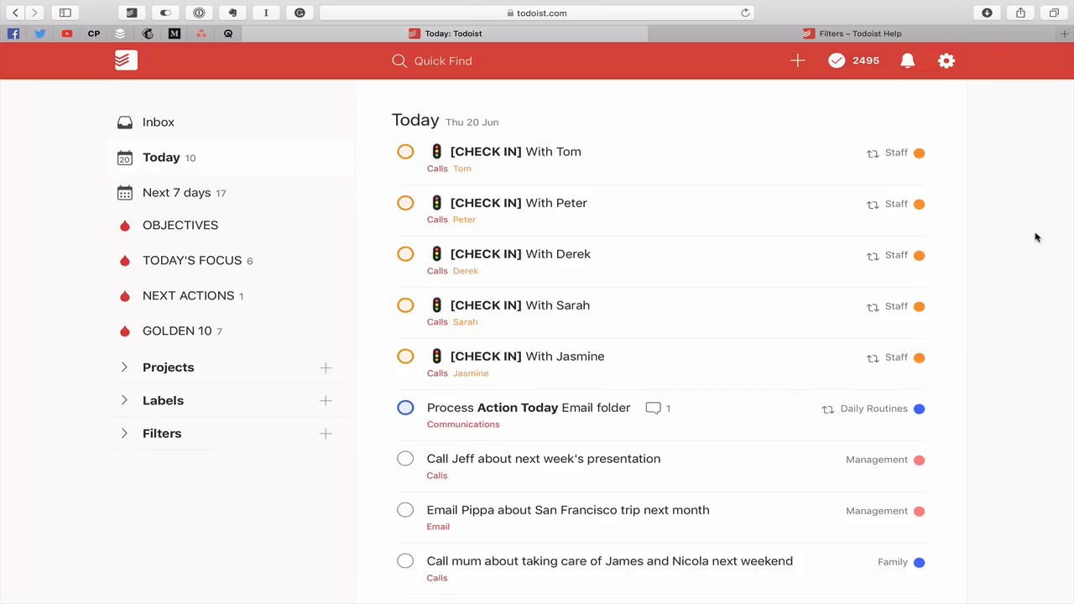
click(443, 61)
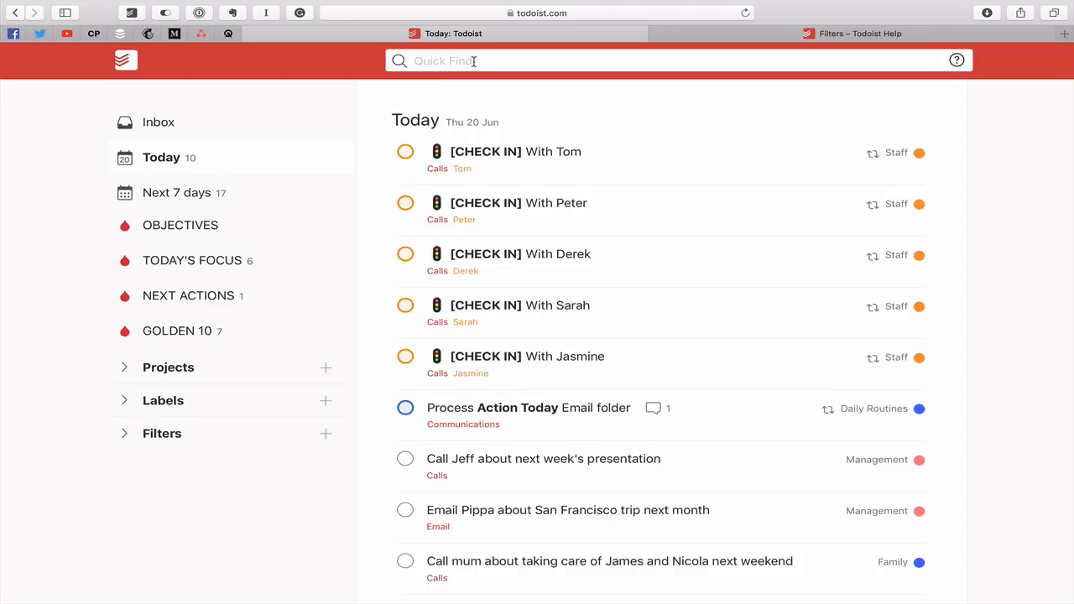
text(today &)
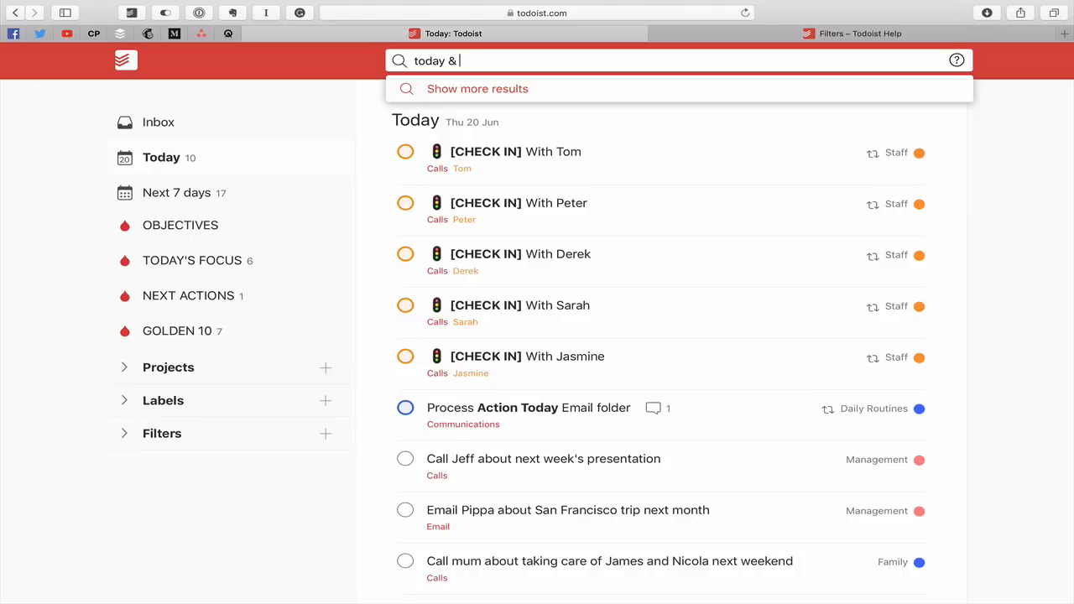
text(@calls)
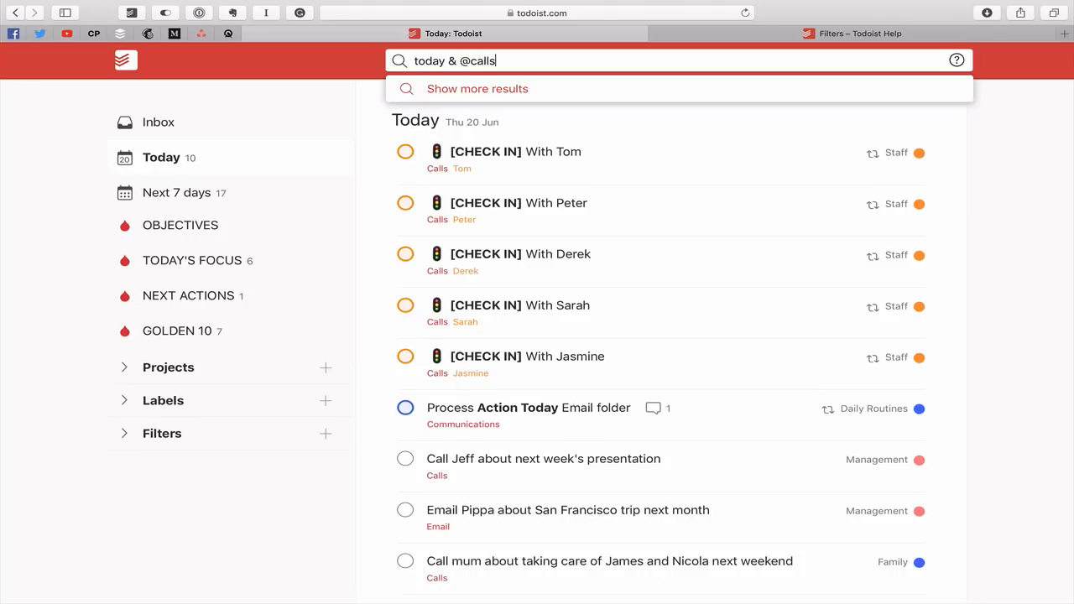
key(Return)
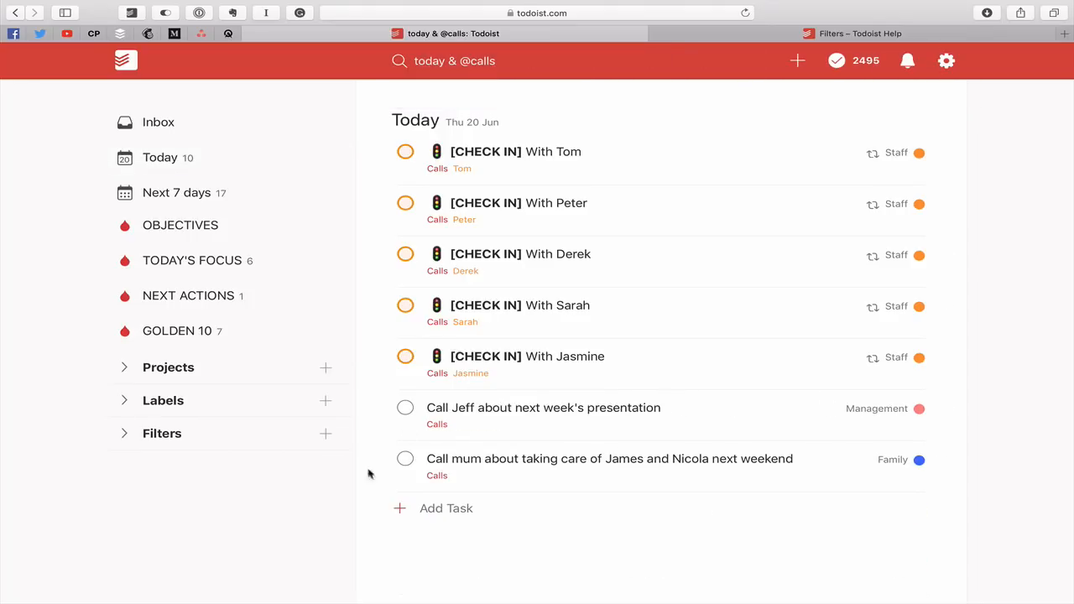
mouse_move(990, 340)
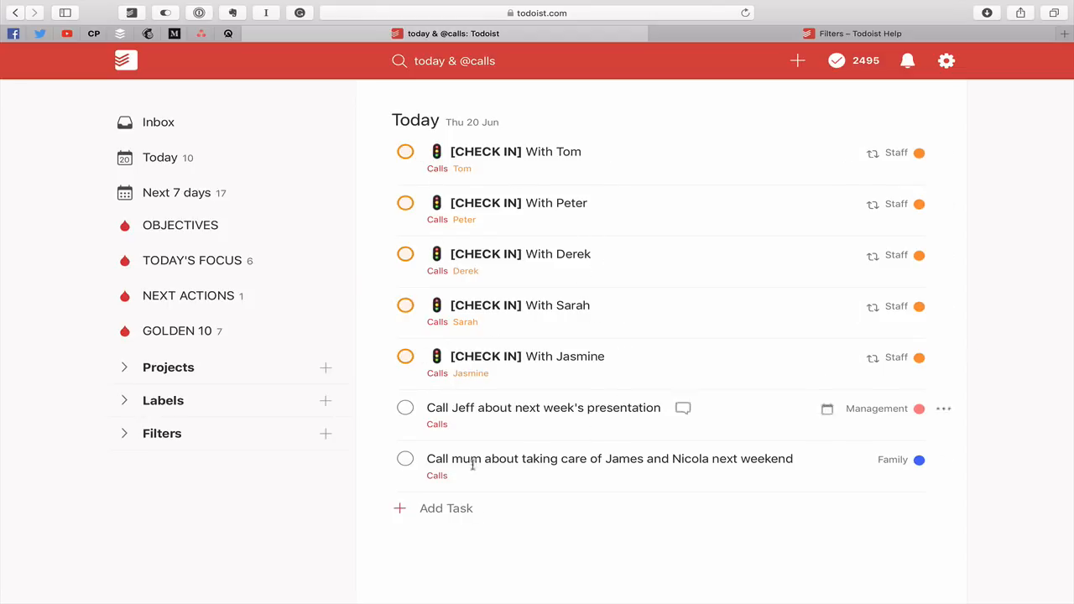
mouse_move(1016, 432)
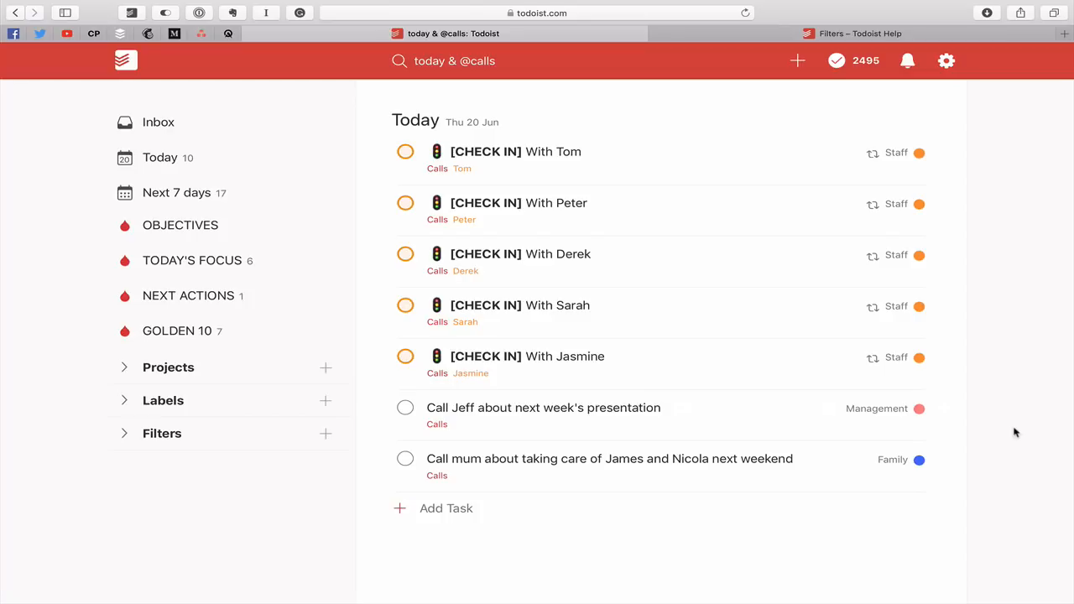
Complete the CHECK IN tasks for Tom, Peter, Derek, Sarah and Jasmine
click(405, 152)
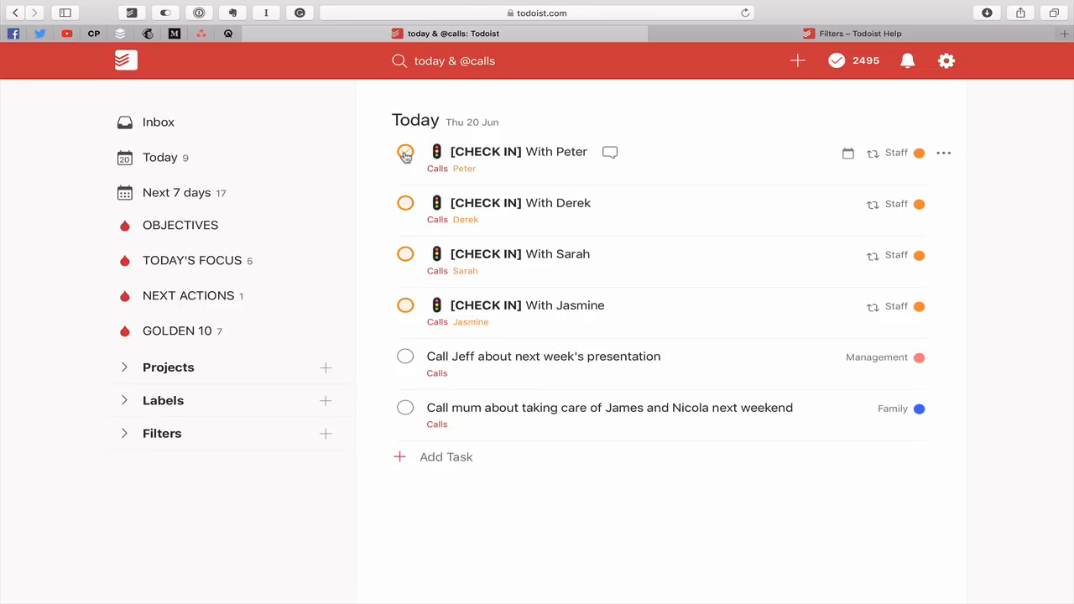
click(406, 153)
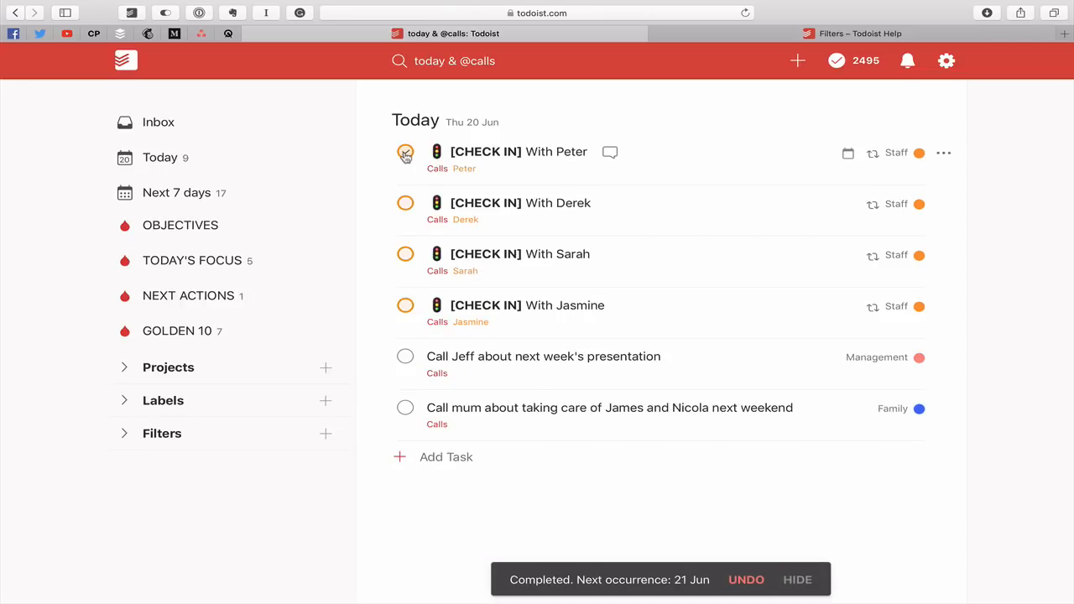
click(405, 154)
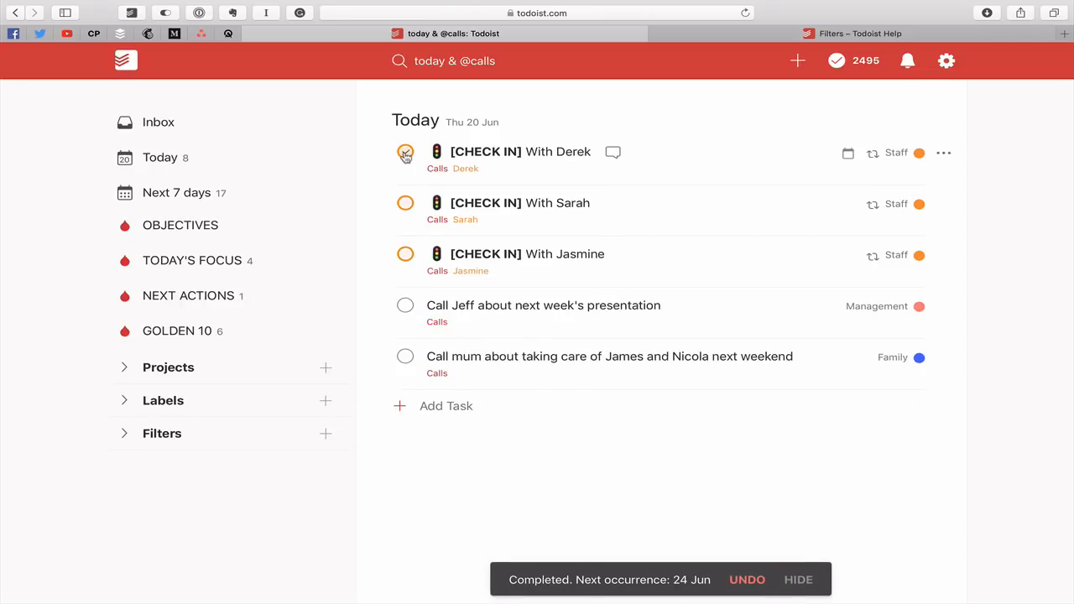
click(405, 152)
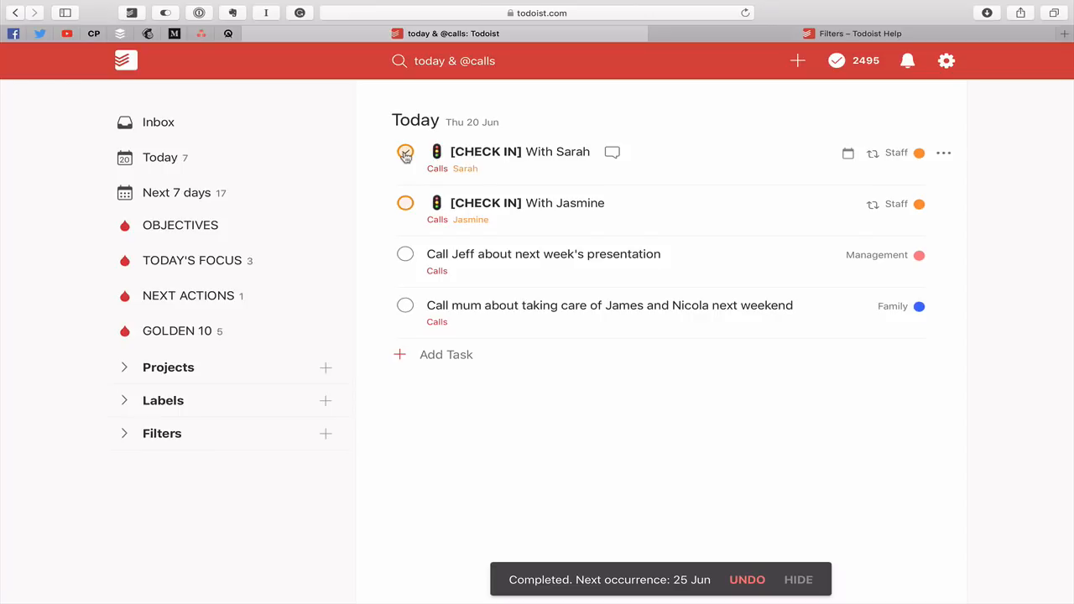
click(406, 203)
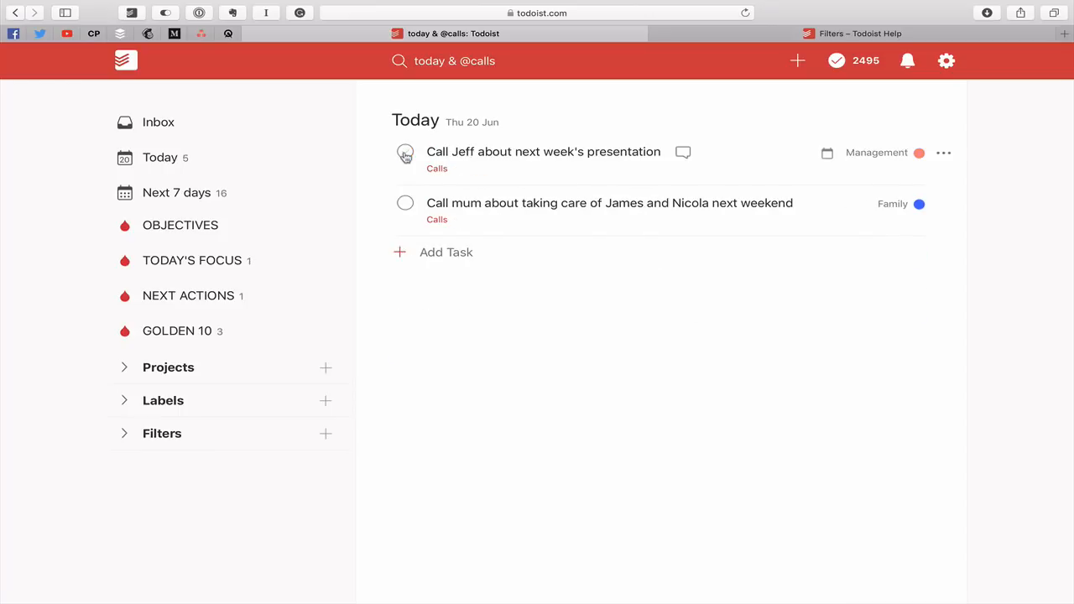
mouse_move(552, 315)
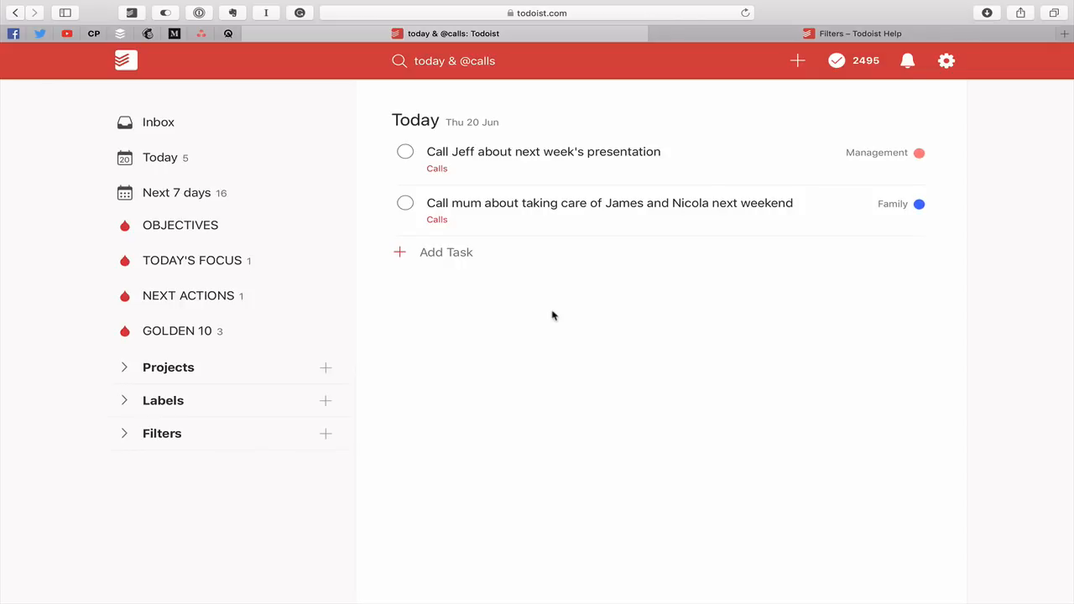
mouse_move(404, 185)
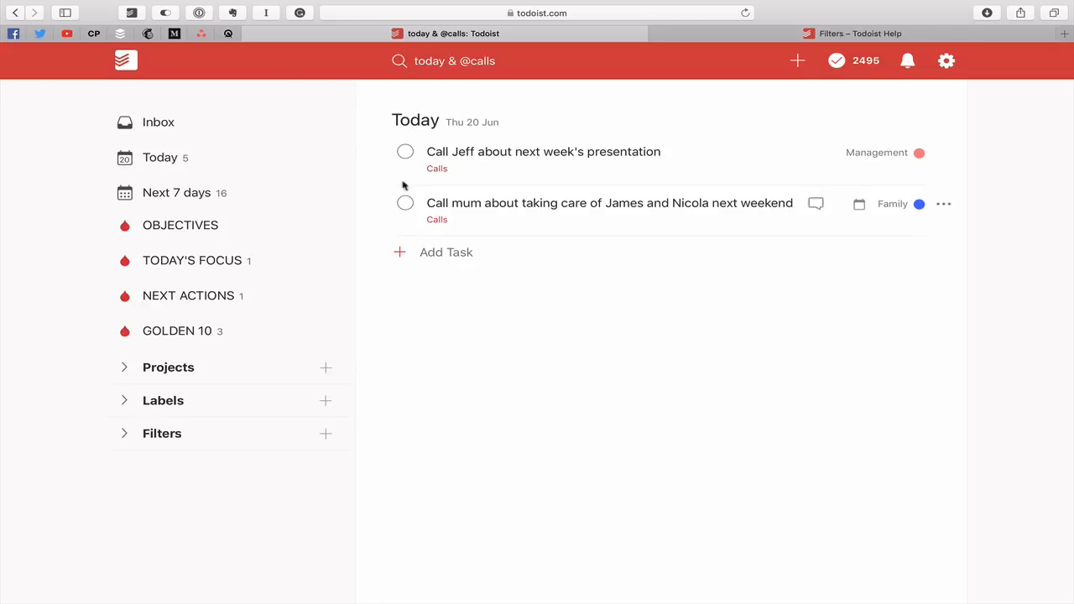
mouse_move(768, 168)
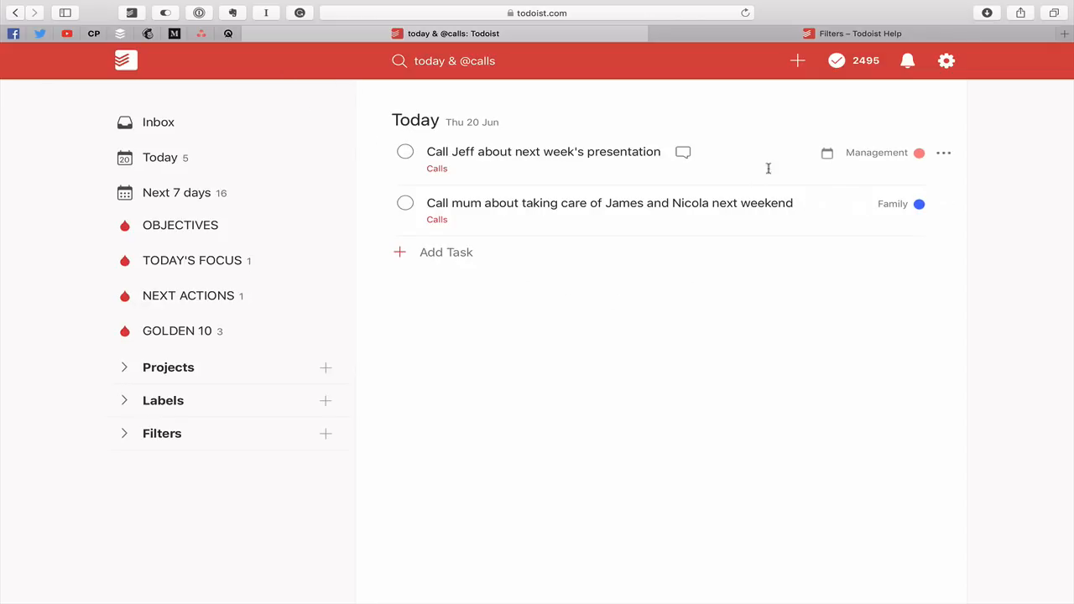
mouse_move(829, 156)
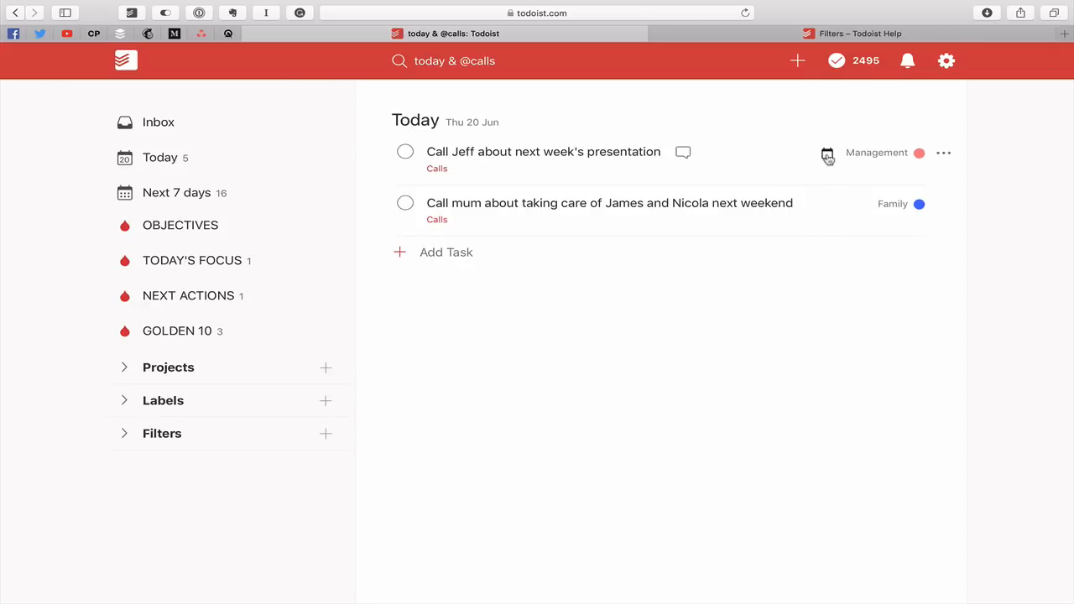
Reschedule Jeff's presentation call to tomorrow and return to the Today list
click(828, 153)
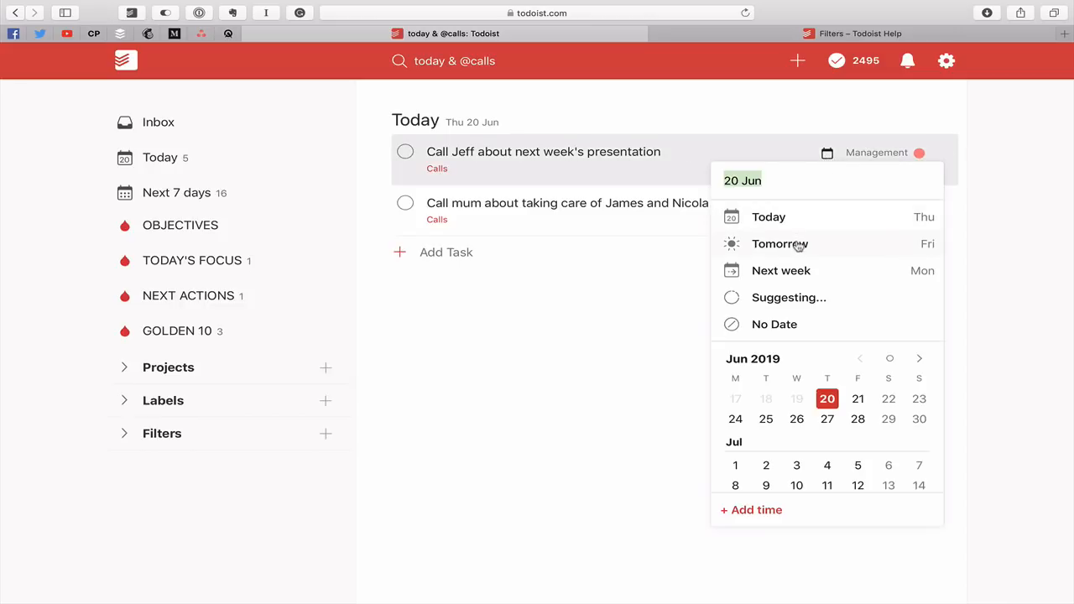
click(780, 244)
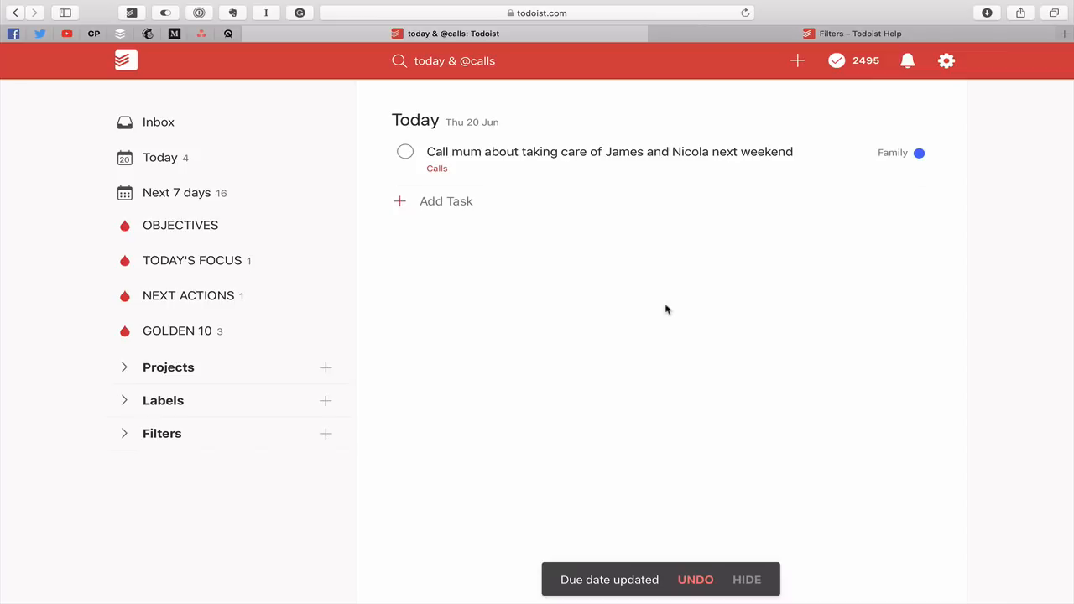
mouse_move(576, 307)
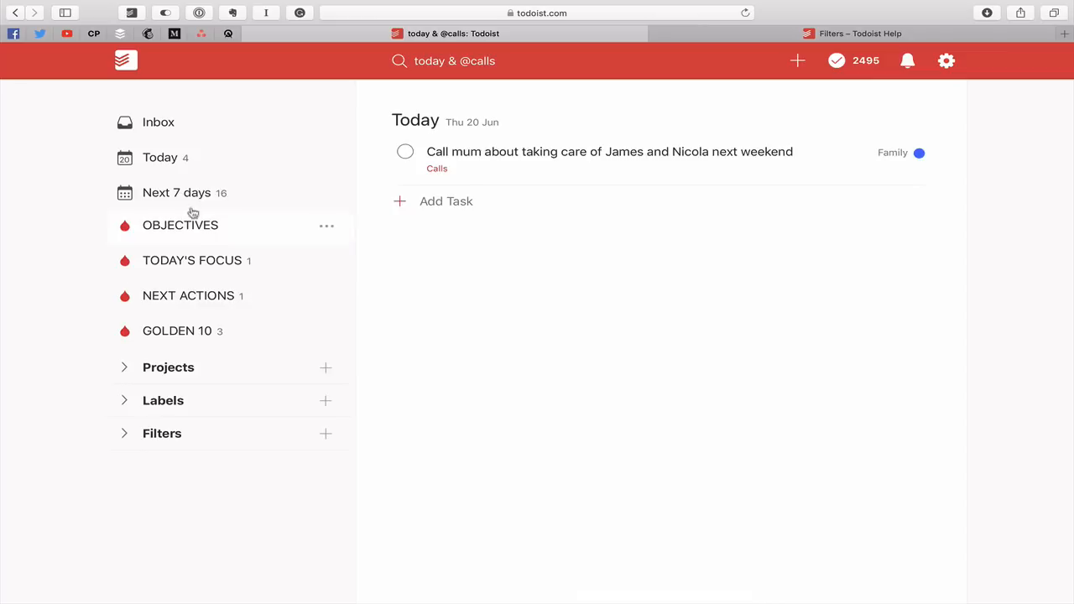
click(160, 157)
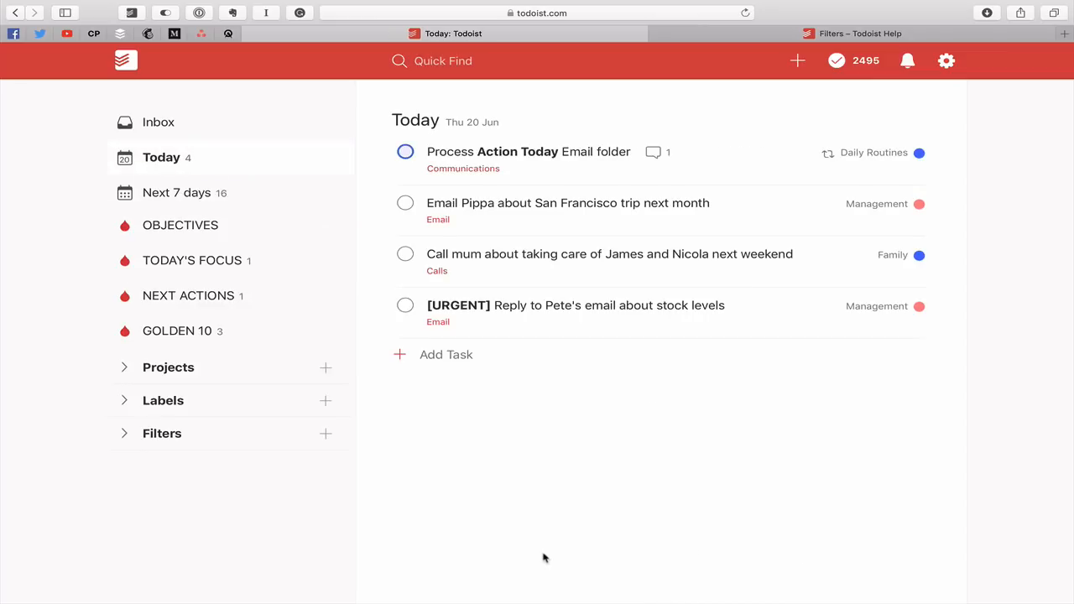
mouse_move(554, 413)
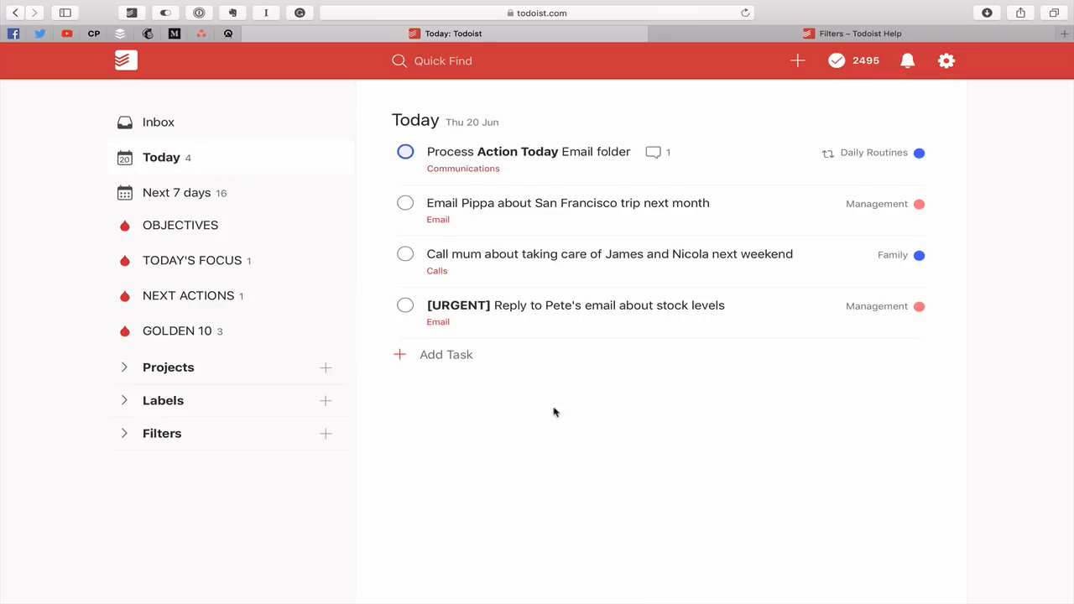
mouse_move(439, 225)
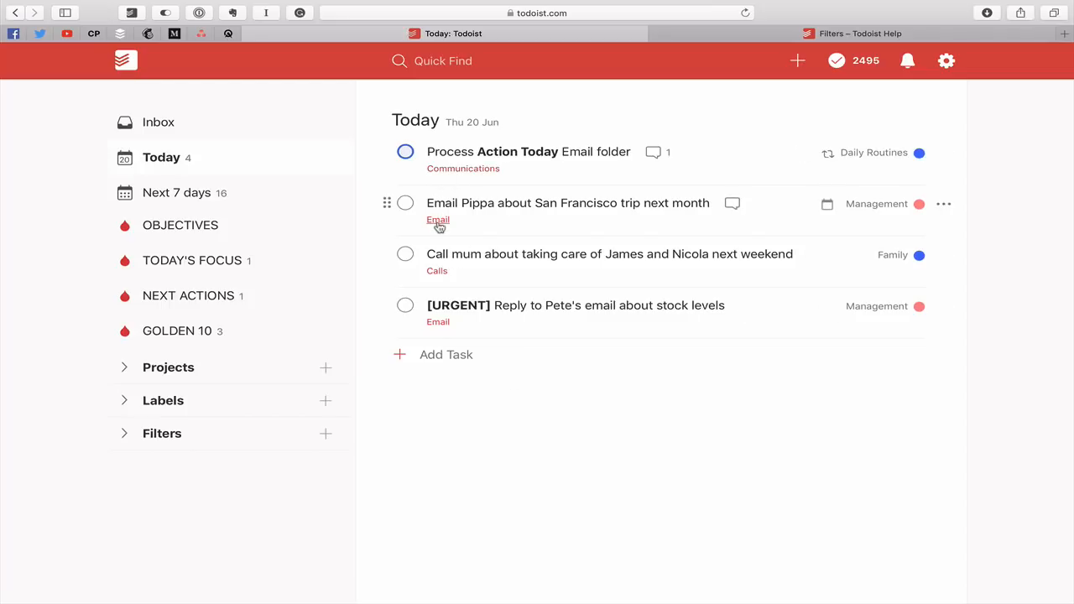
click(438, 220)
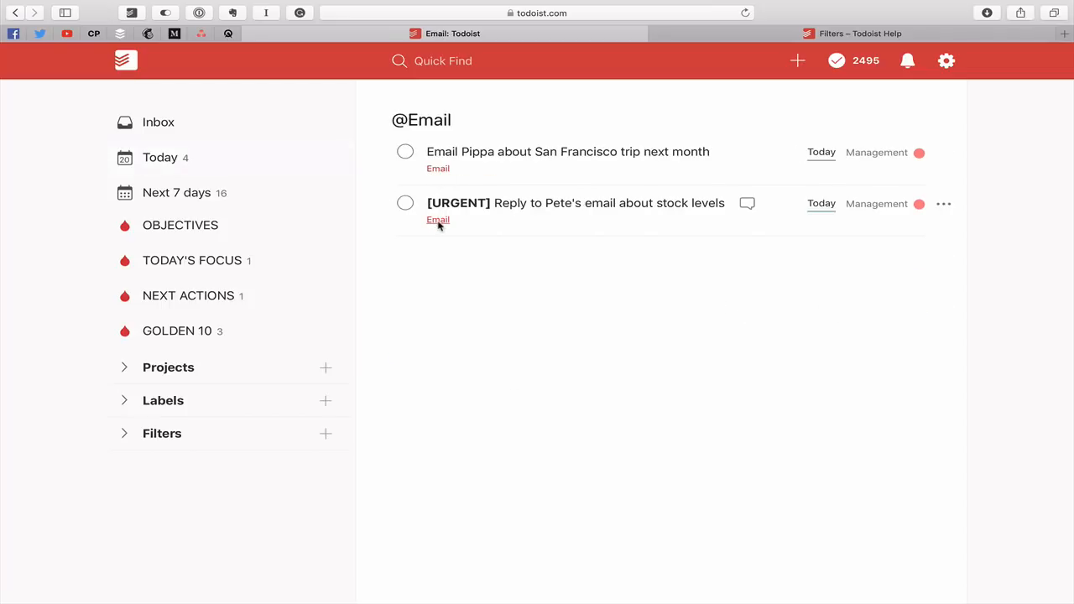
mouse_move(468, 316)
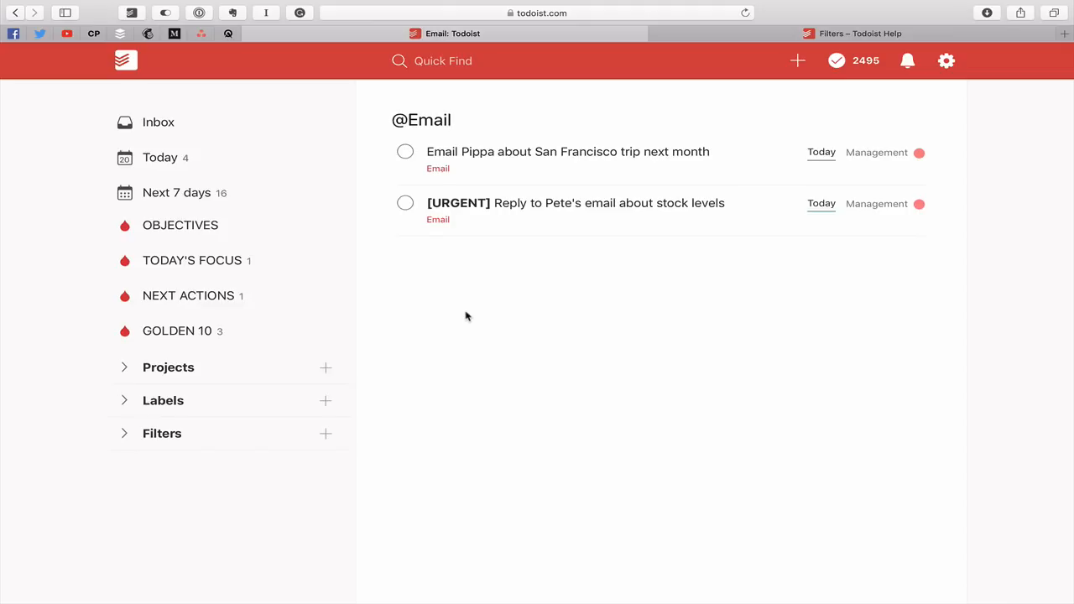
mouse_move(433, 323)
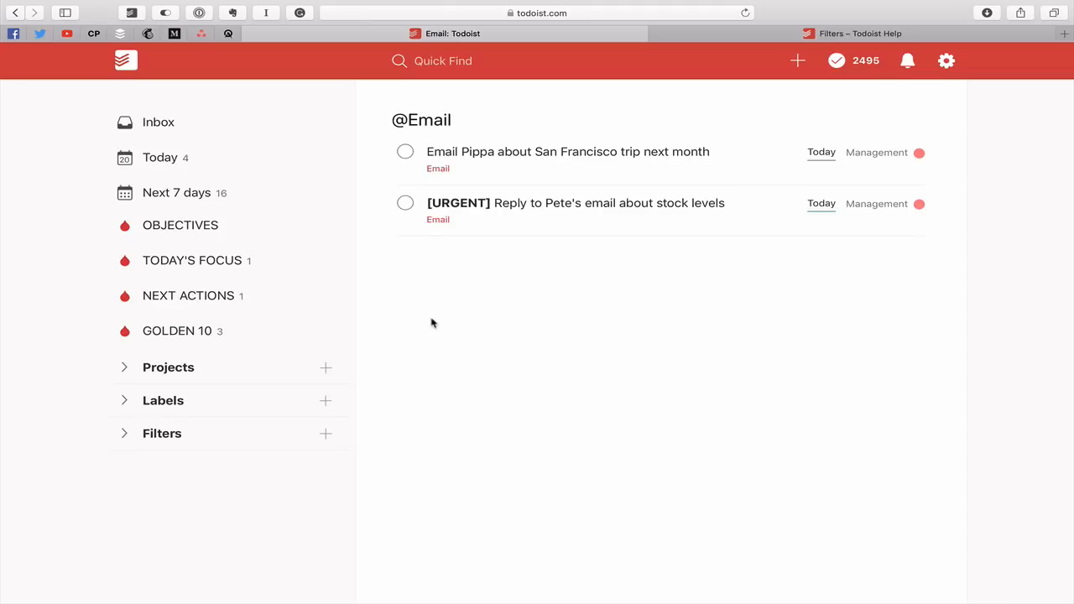
mouse_move(428, 317)
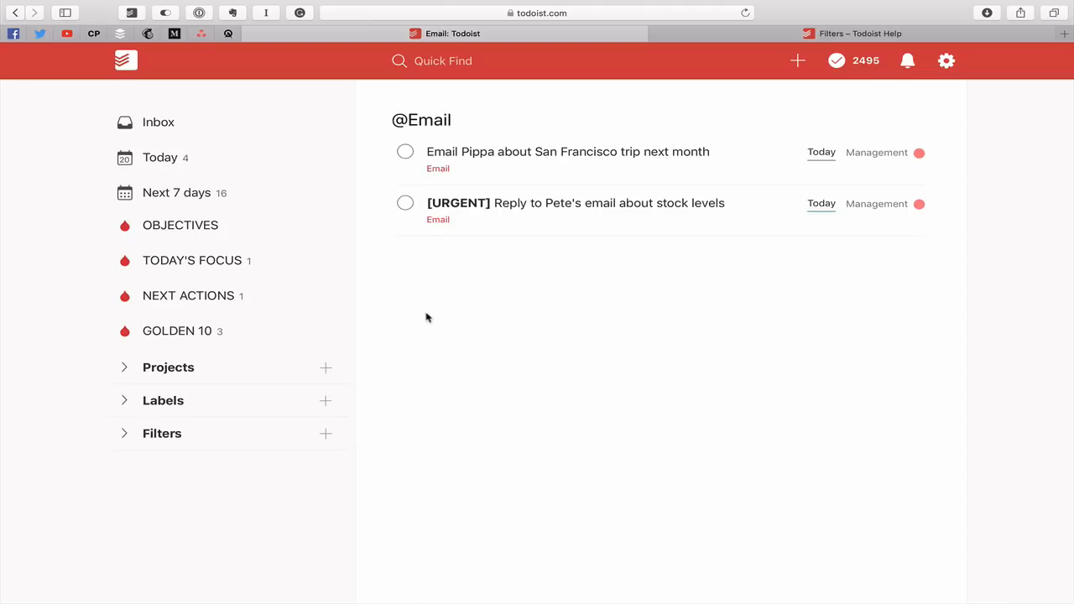
Switch to the Today view listing the four remaining tasks
click(161, 157)
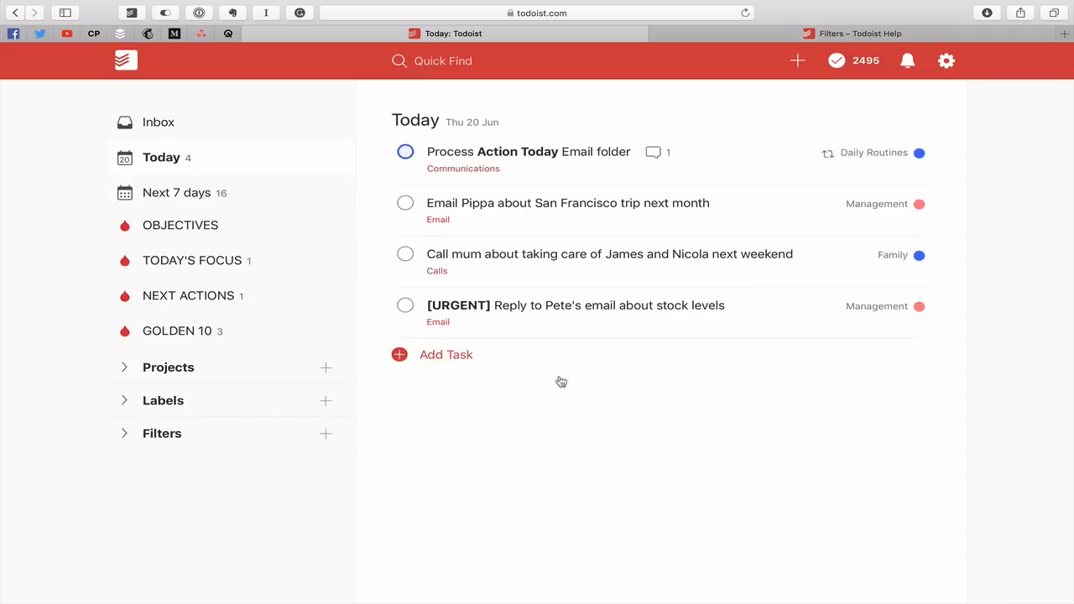
mouse_move(509, 144)
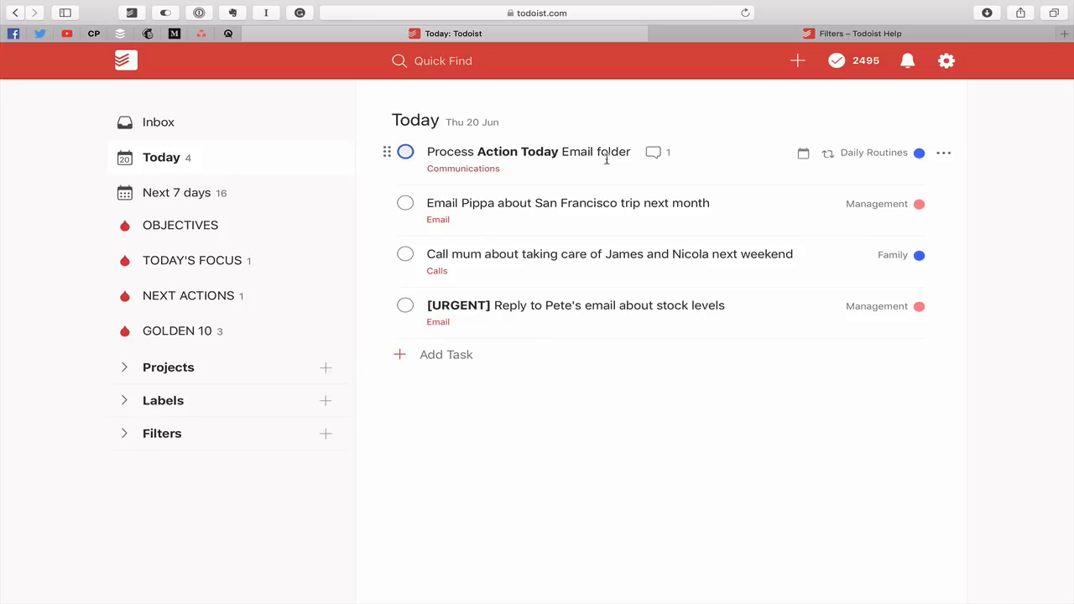
mouse_move(653, 158)
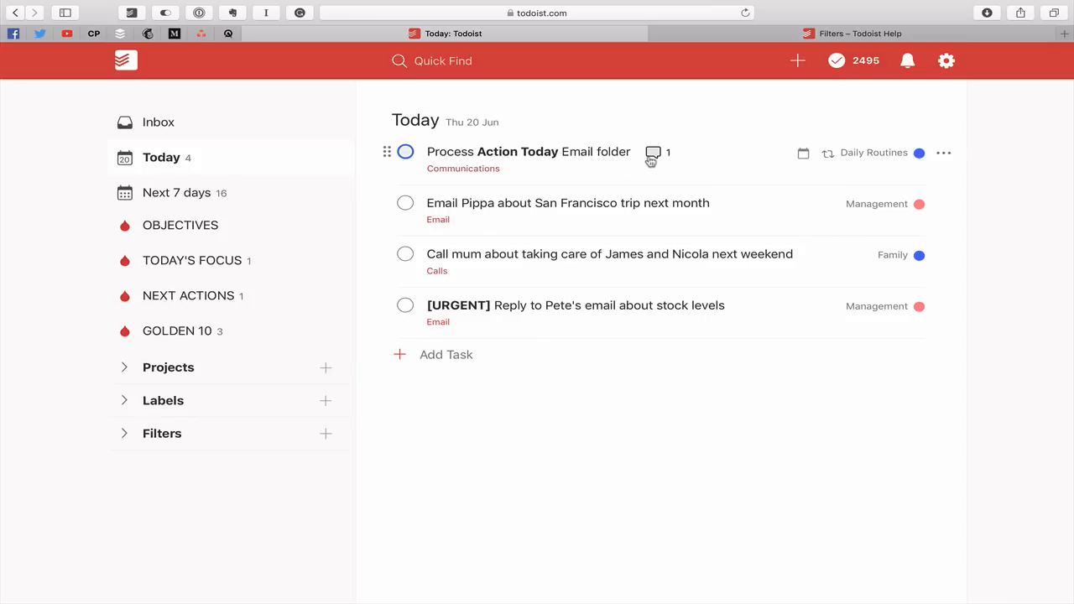
mouse_move(611, 163)
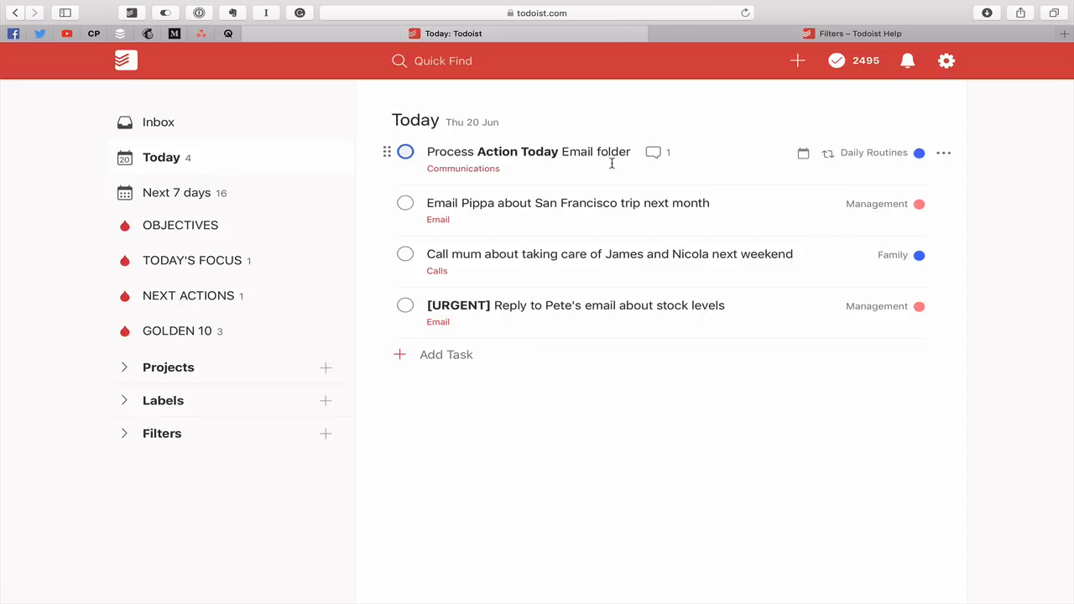
mouse_move(433, 152)
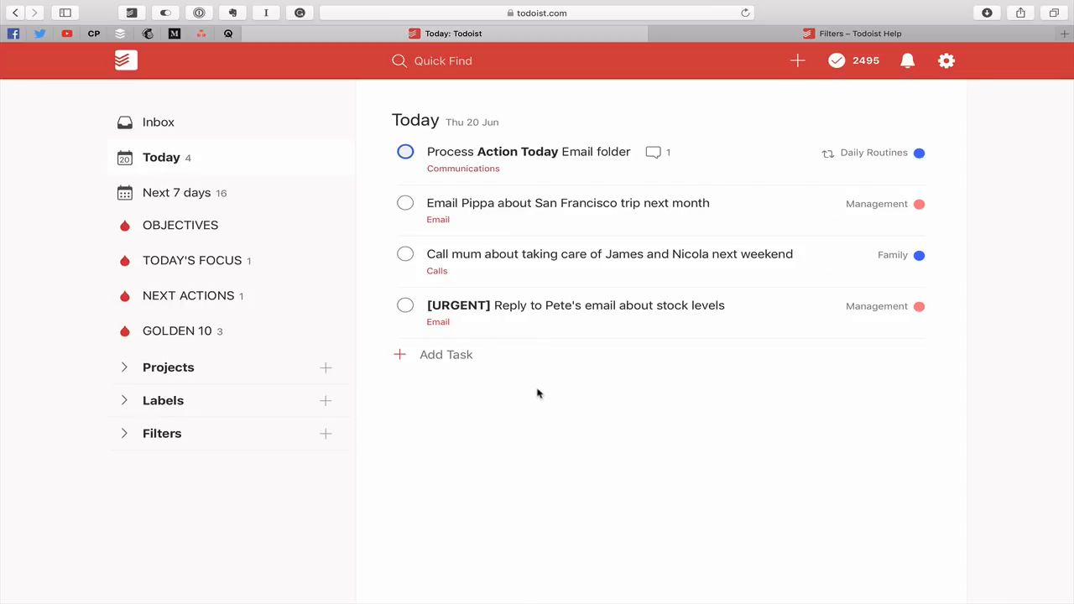
mouse_move(467, 211)
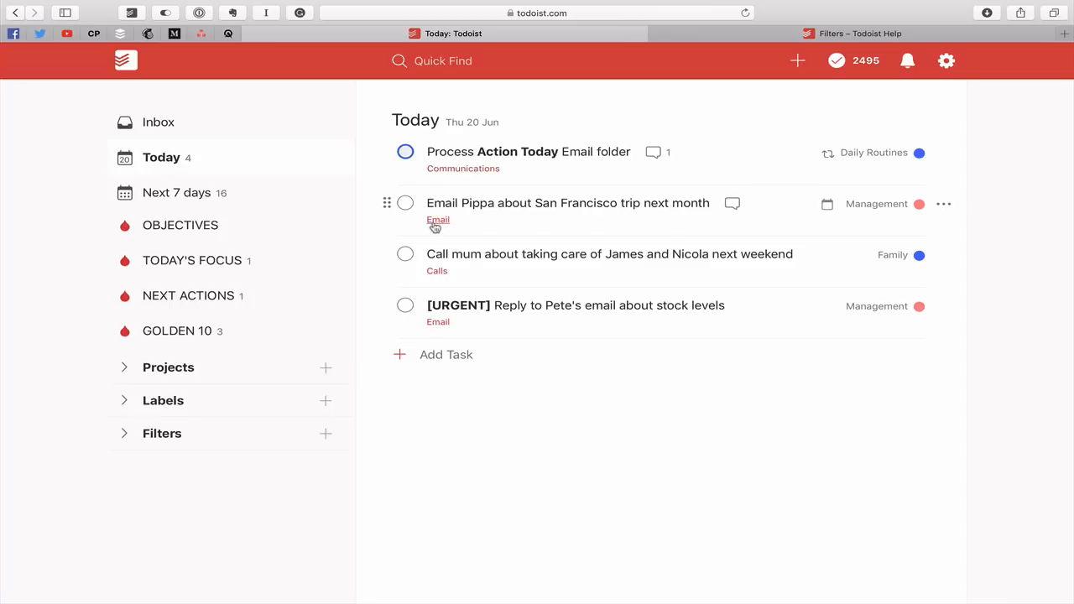
click(438, 220)
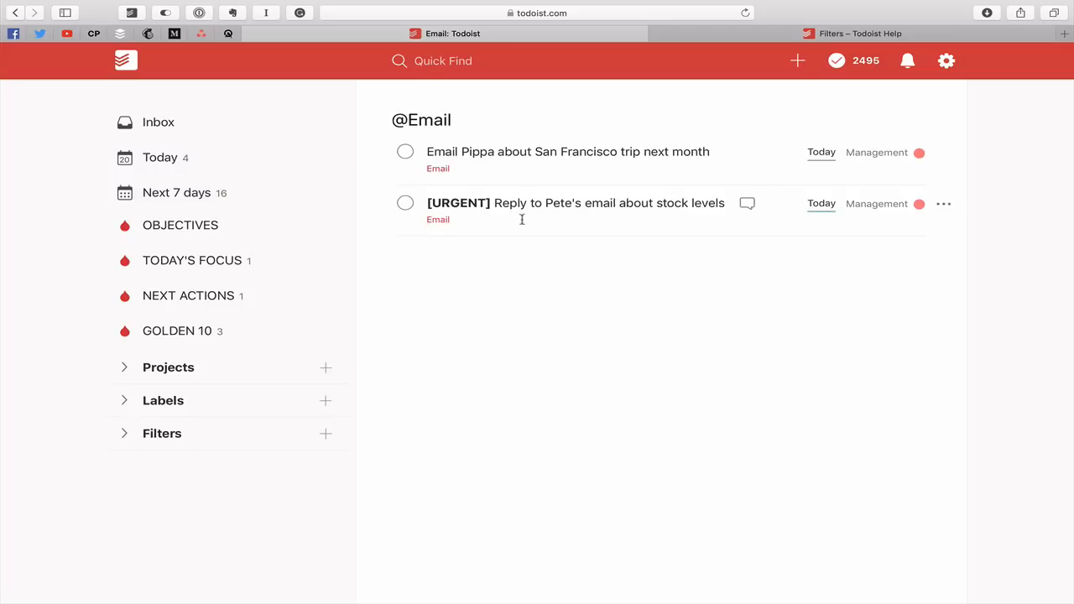
mouse_move(602, 287)
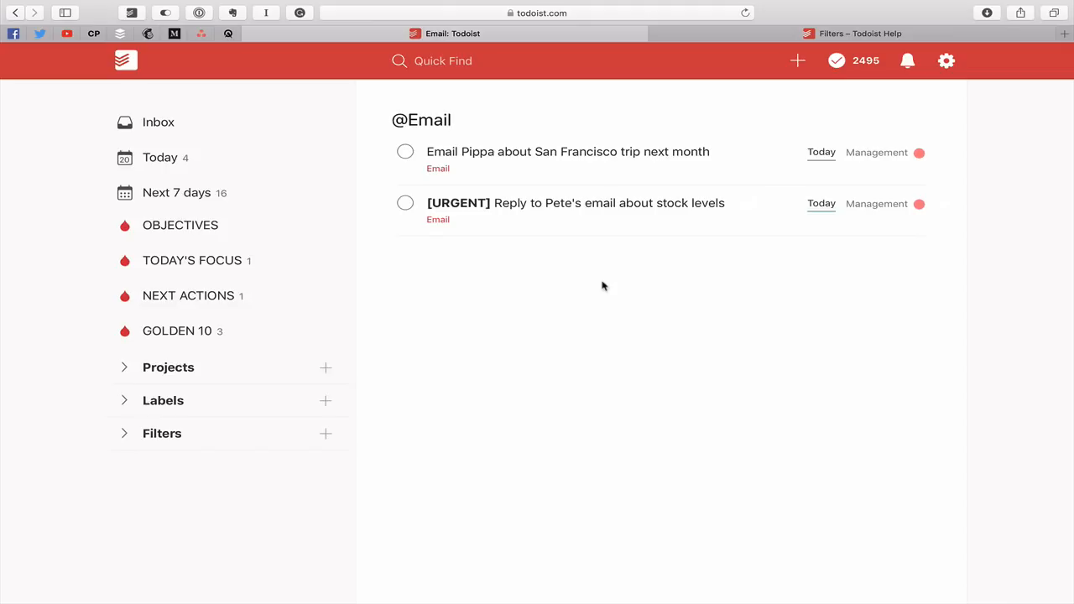
mouse_move(507, 208)
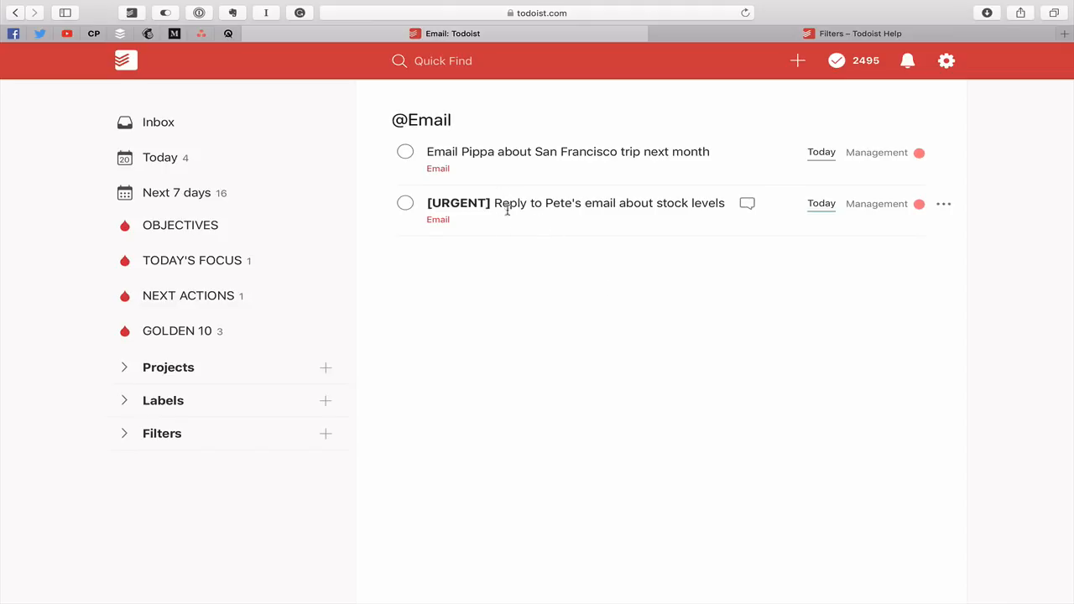
mouse_move(517, 273)
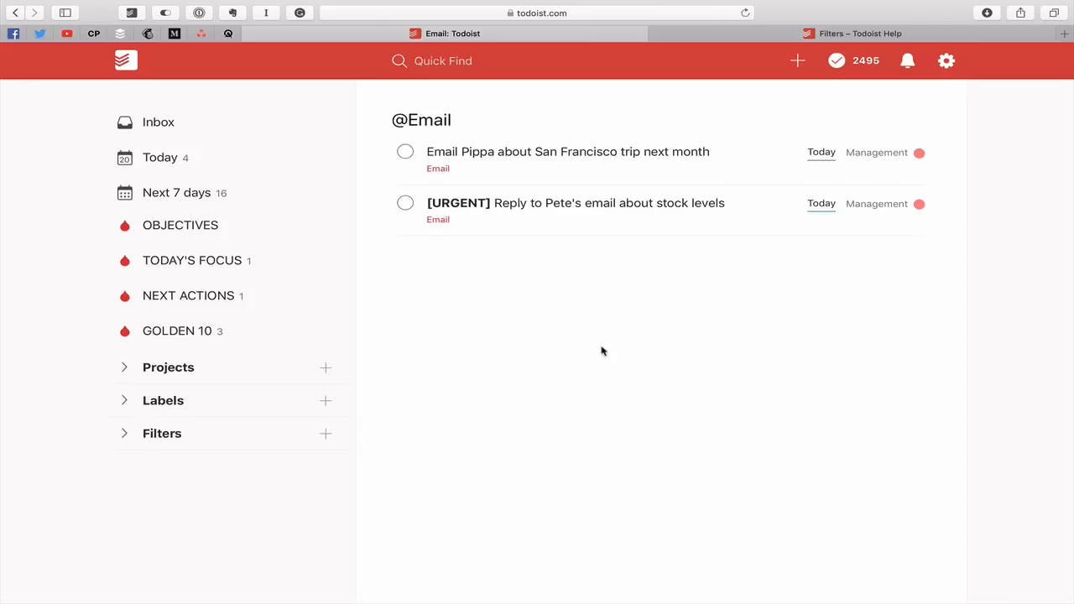
mouse_move(597, 344)
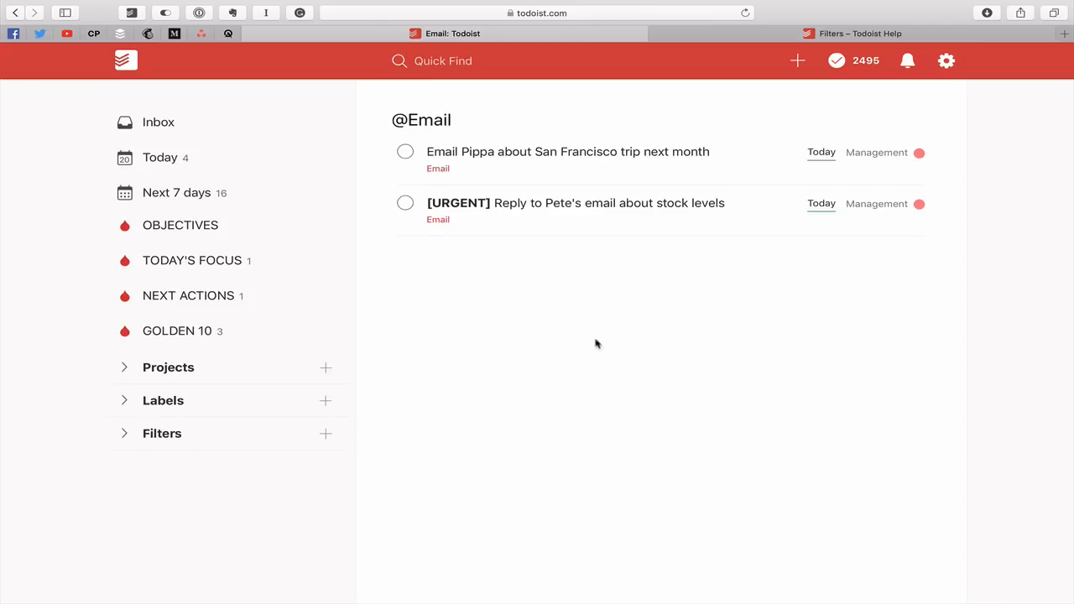
mouse_move(539, 264)
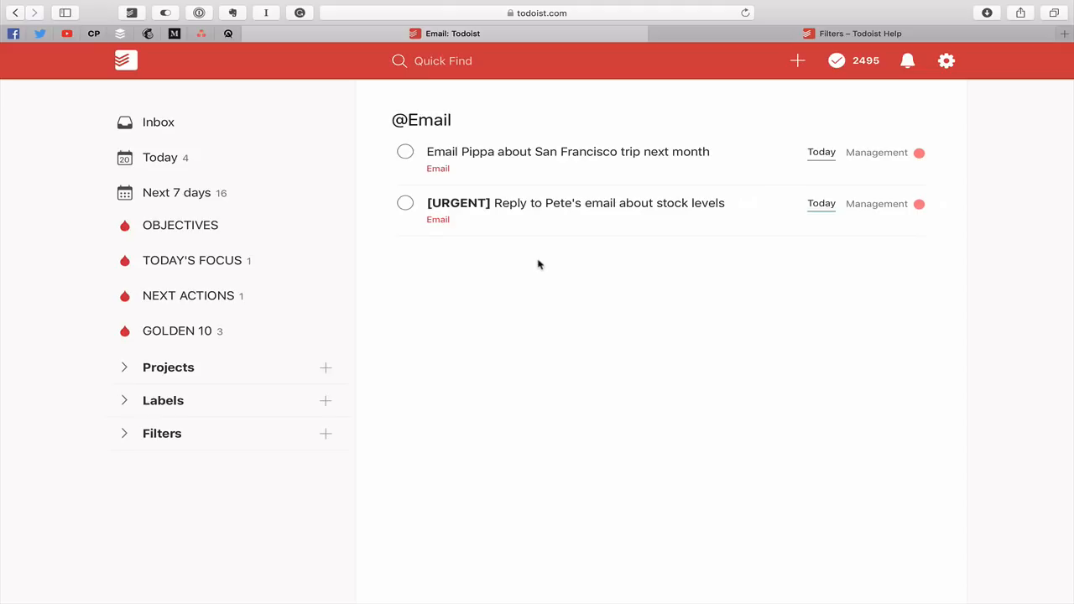
Go back to the Today view with its four tasks, including mum's call
click(161, 157)
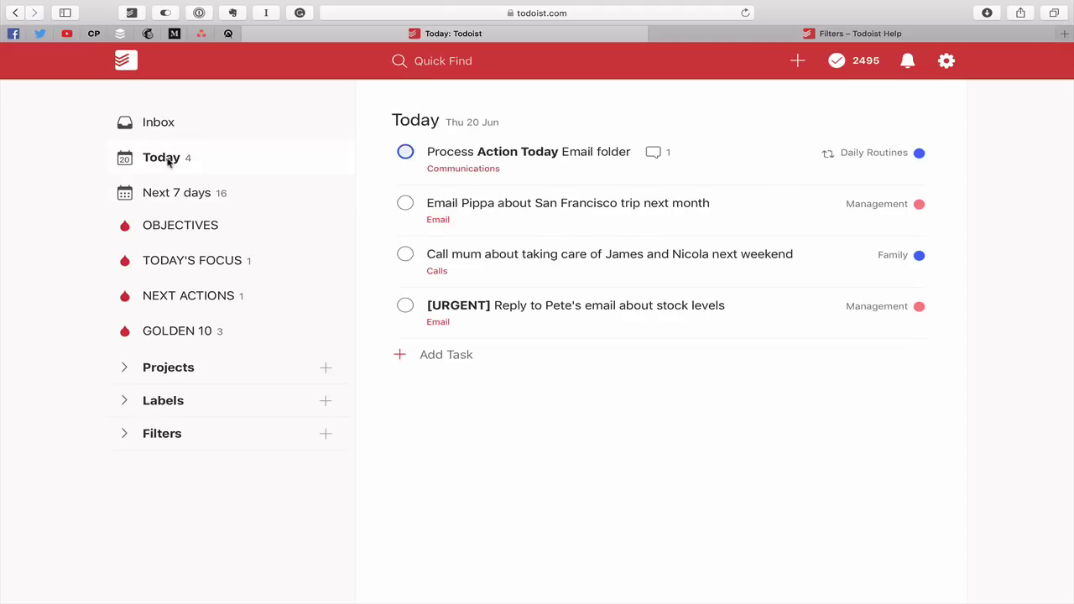
mouse_move(552, 153)
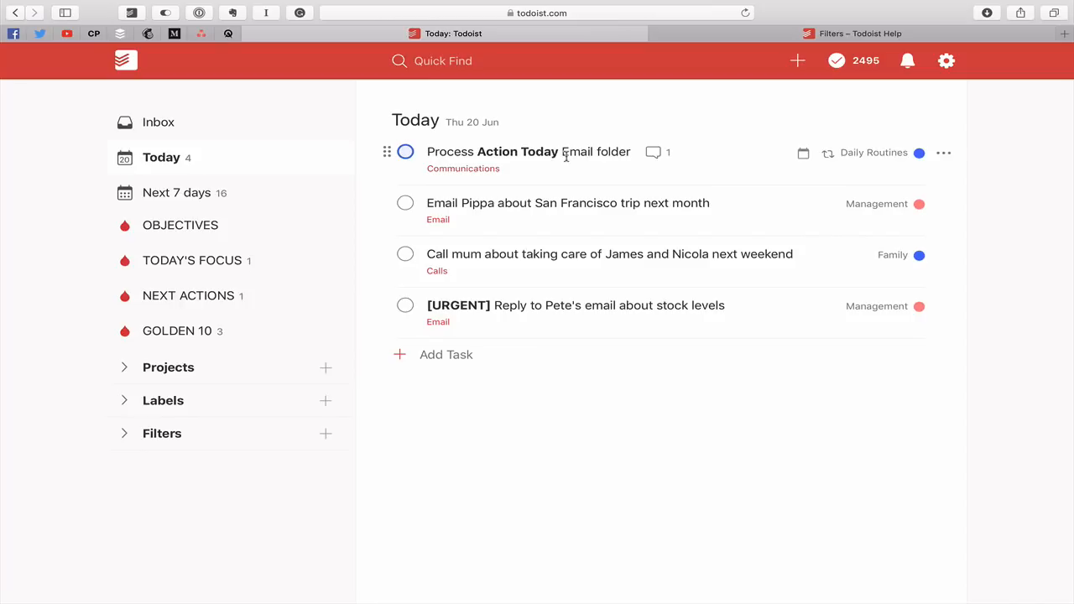
mouse_move(575, 428)
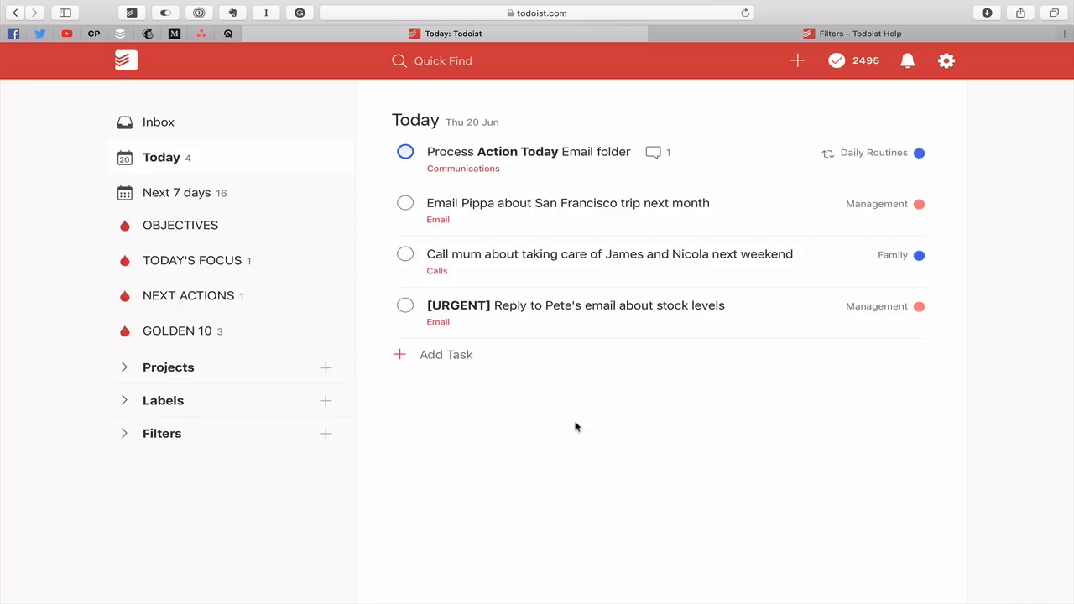